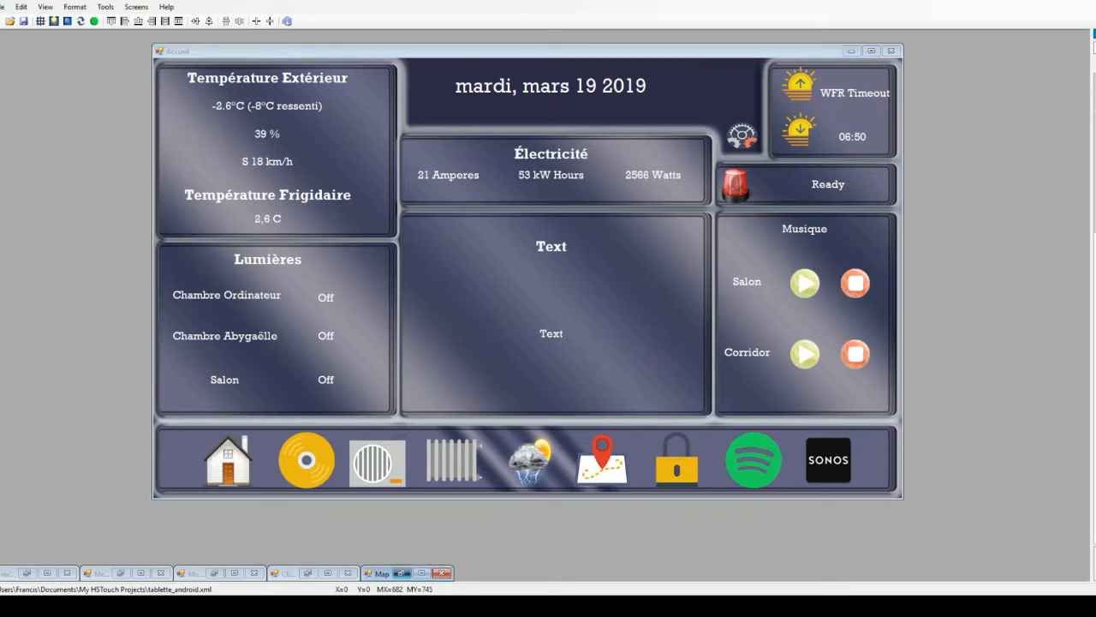
Switch from the home screen to the 'securite' screen via the padlock icon
{"action": "left_click", "coordinate": [603, 462]}
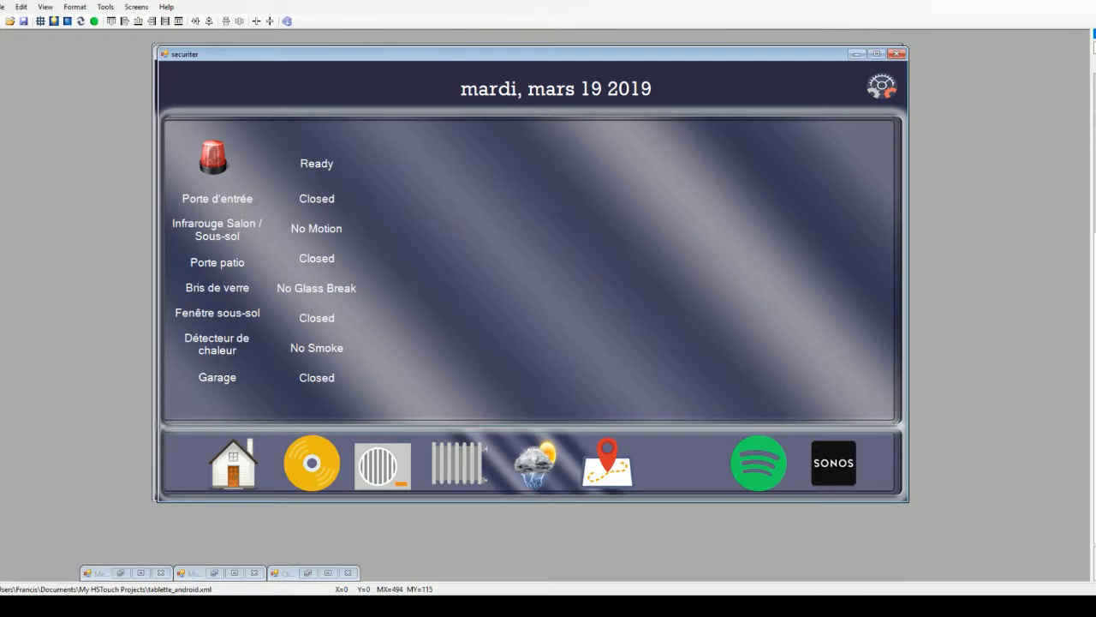
{"action": "mouse_move", "coordinate": [106, 187]}
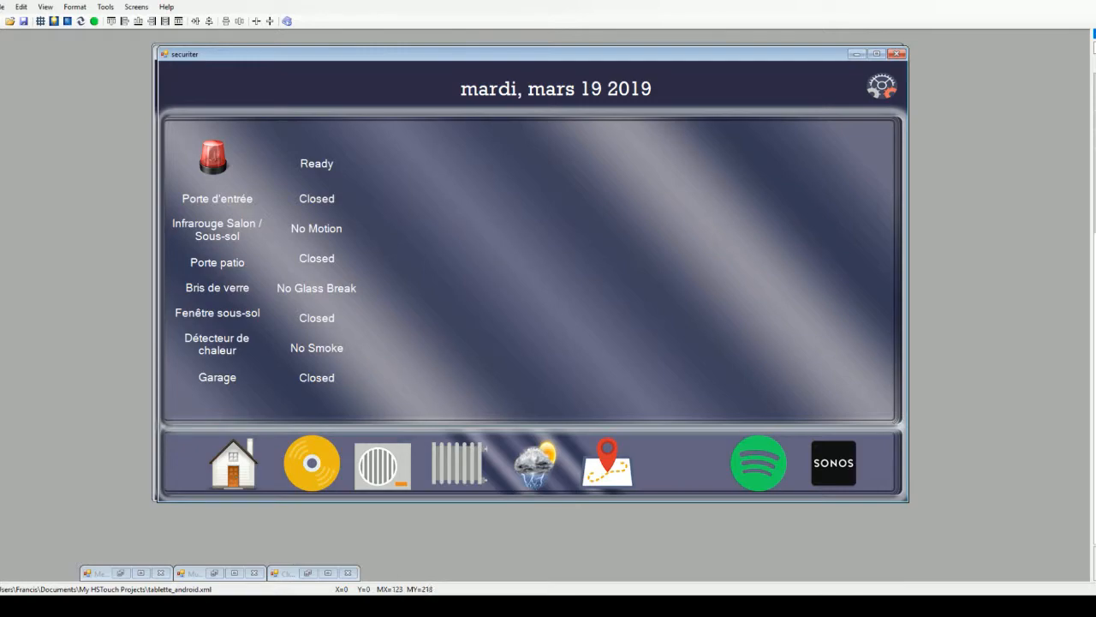
{"action": "mouse_move", "coordinate": [120, 225]}
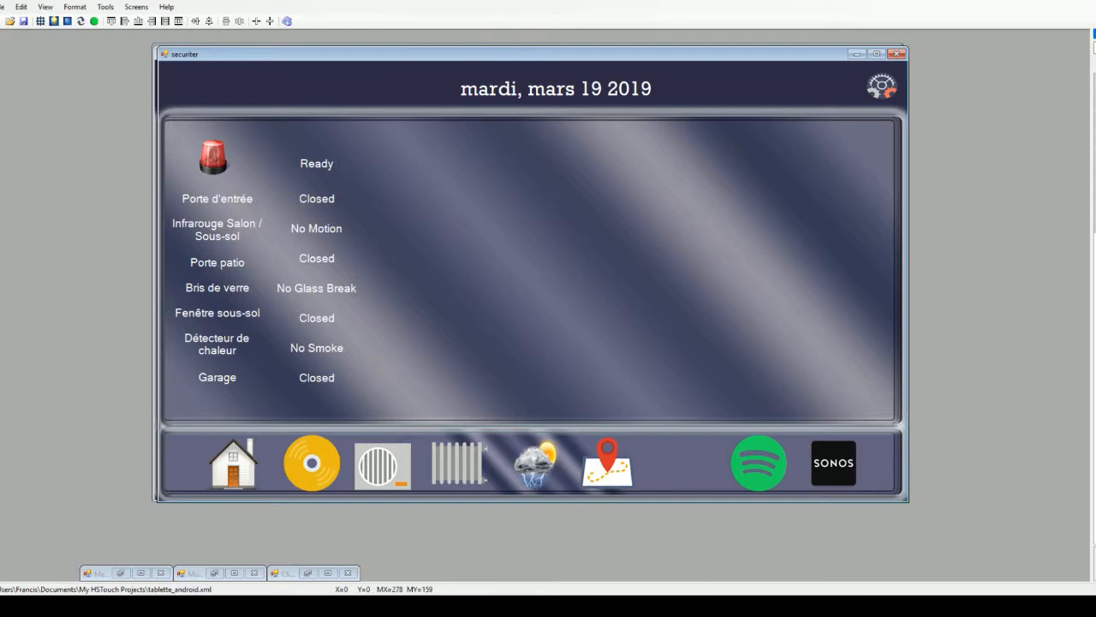
Show the weather forecast screen, then the 'Musique' screen with Salon and Corridor players
{"action": "left_click", "coordinate": [606, 463]}
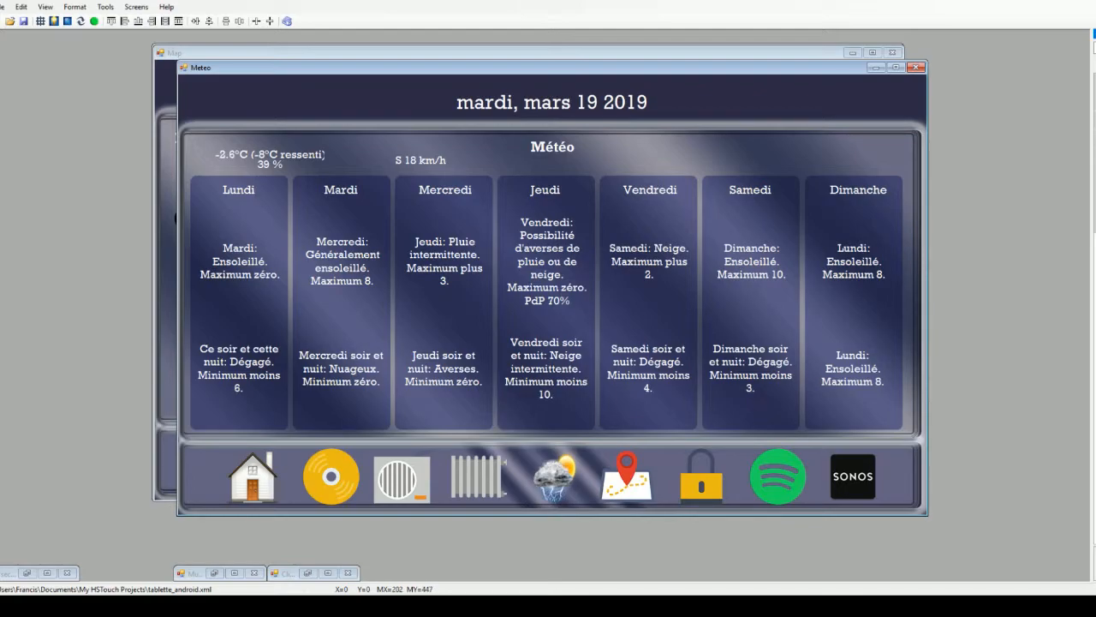
{"action": "mouse_move", "coordinate": [334, 144]}
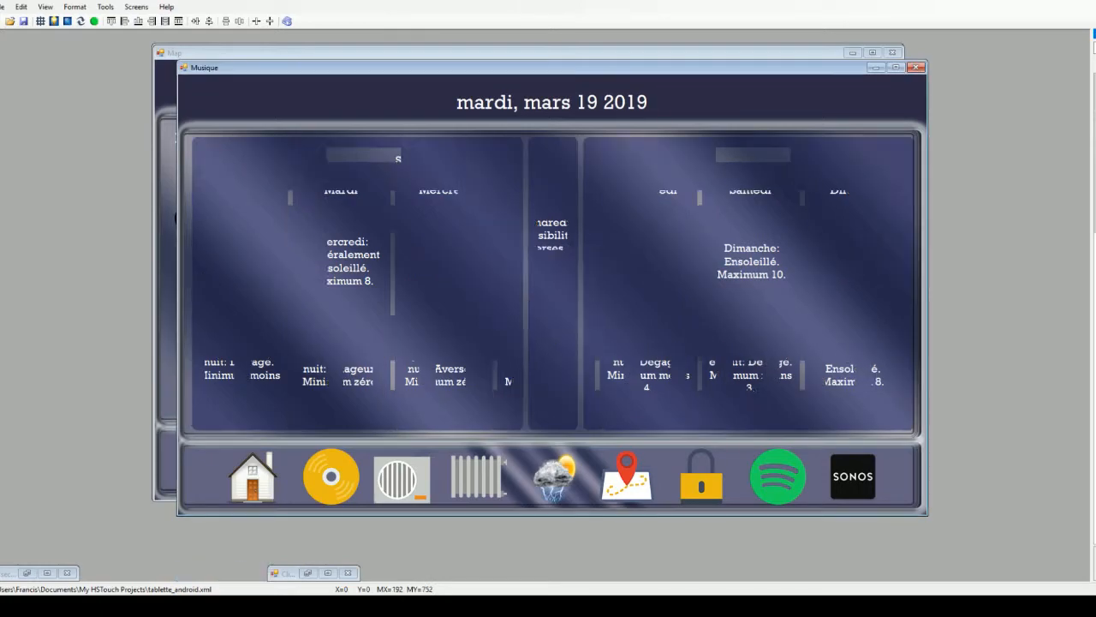
{"action": "left_click", "coordinate": [330, 476]}
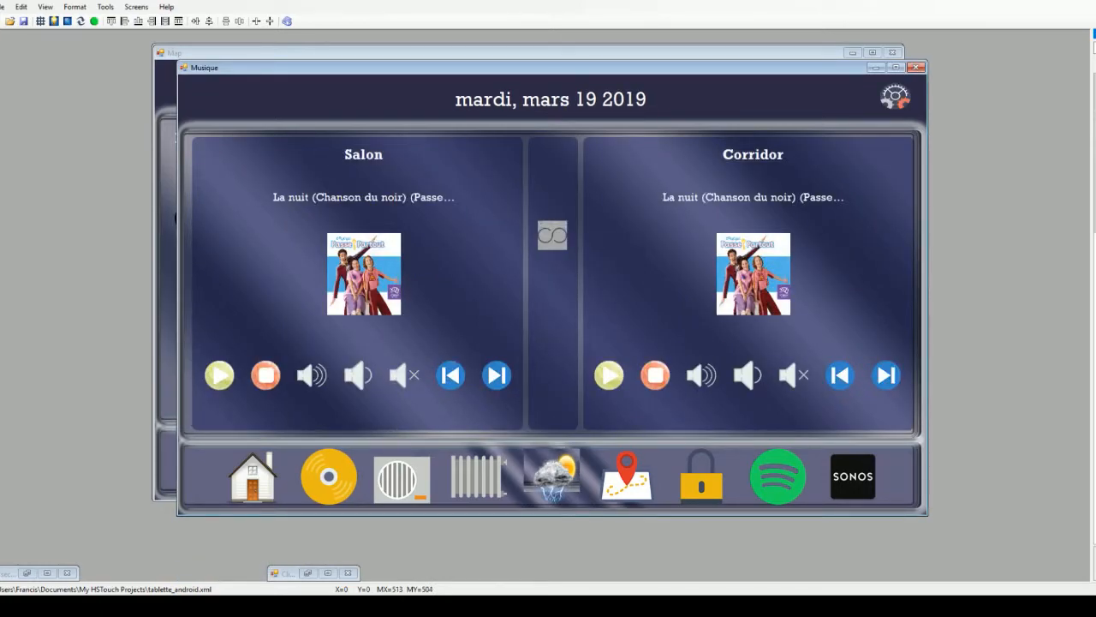